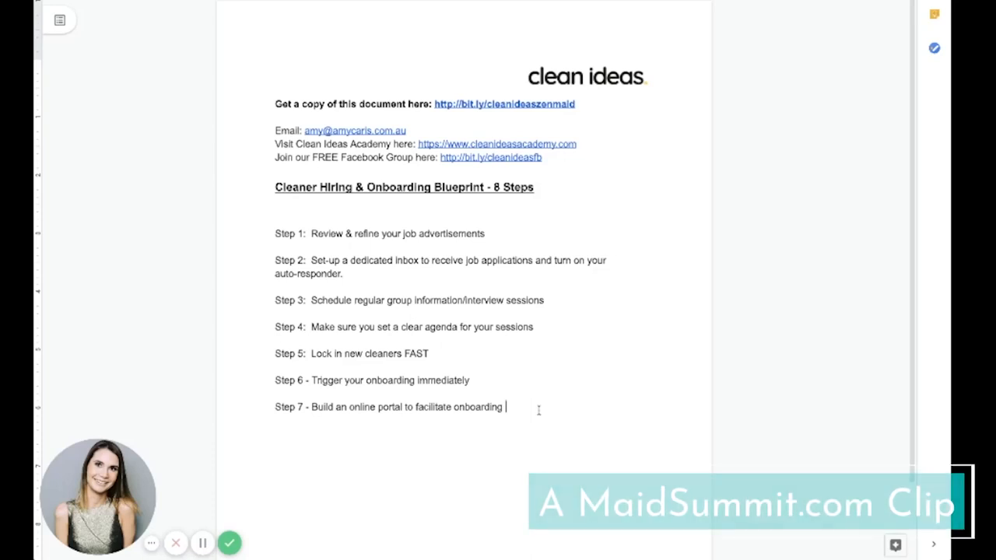
# Select the whole Step 7 line about building an online onboarding portal.
pyautogui.tripleClick(389, 407)
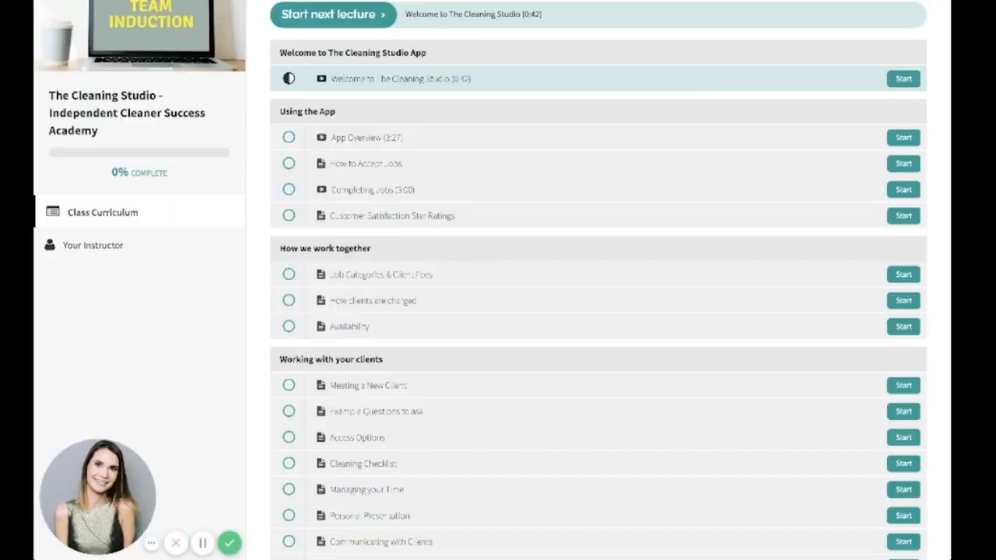
pyautogui.moveTo(714, 125)
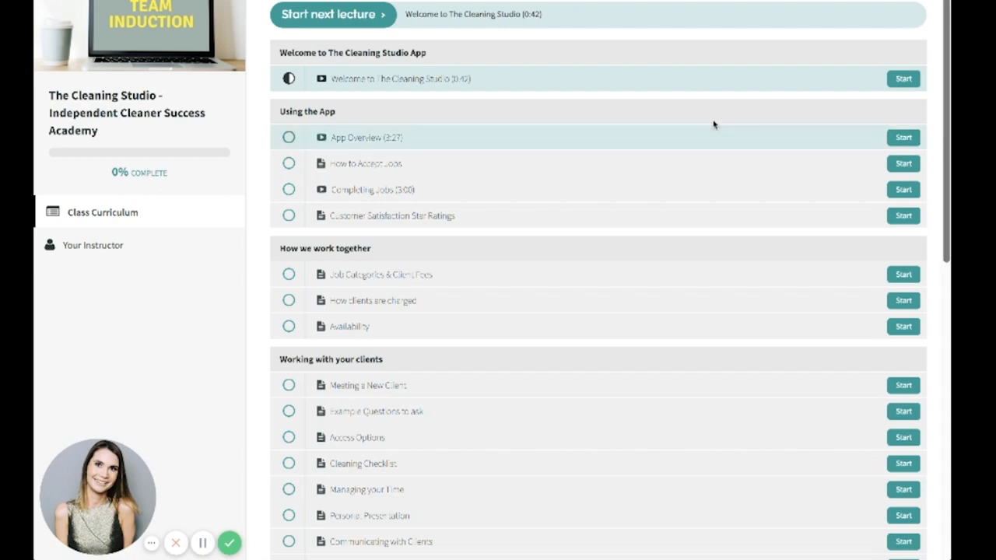
pyautogui.moveTo(717, 146)
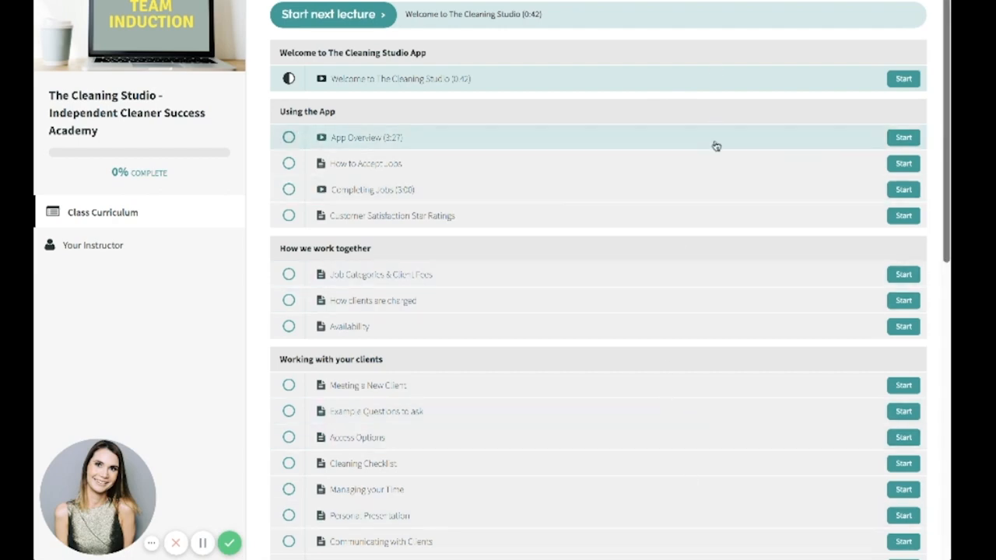